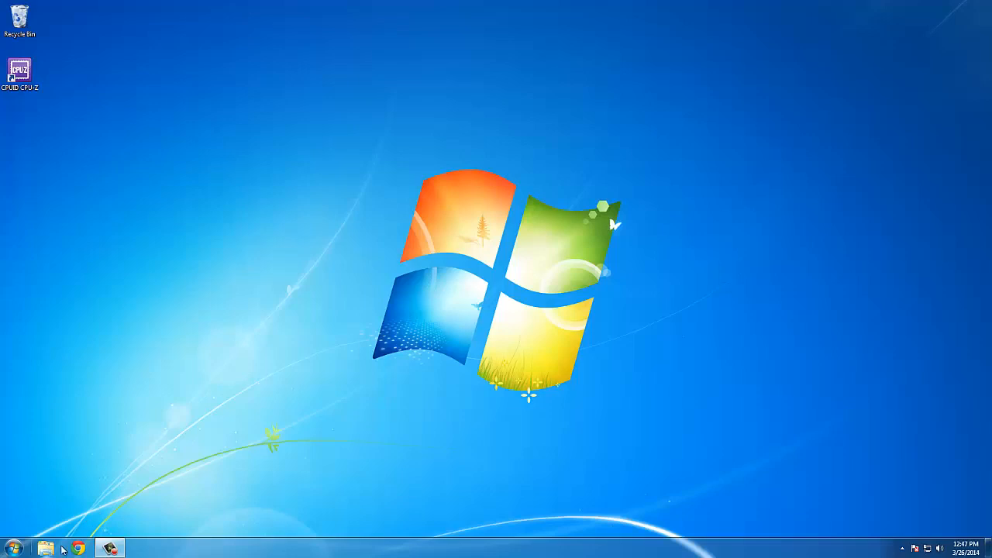
# Download the SuperPi - 1M benchmark from hwbot.org's processor benchmarks listing in Chrome.
pyautogui.click(76, 548)
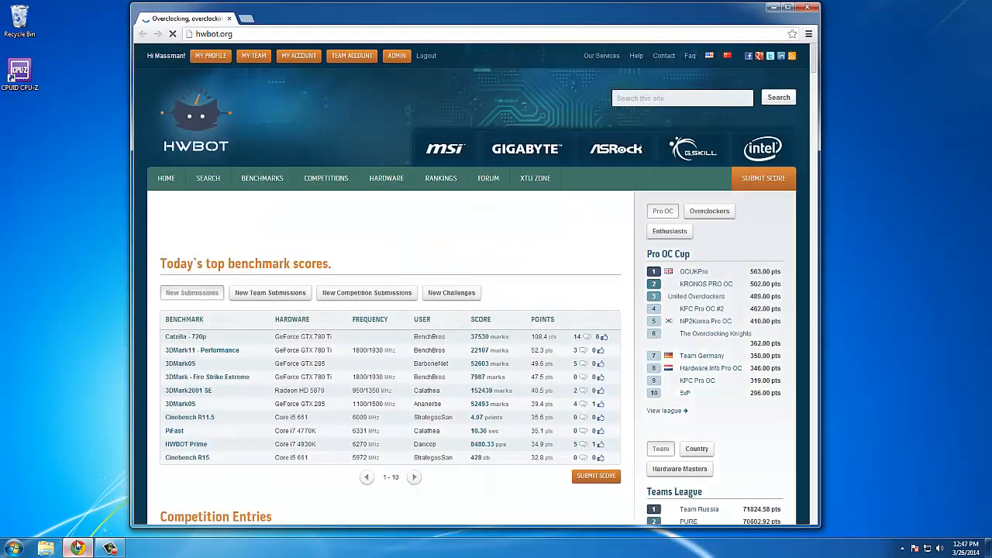
pyautogui.click(262, 177)
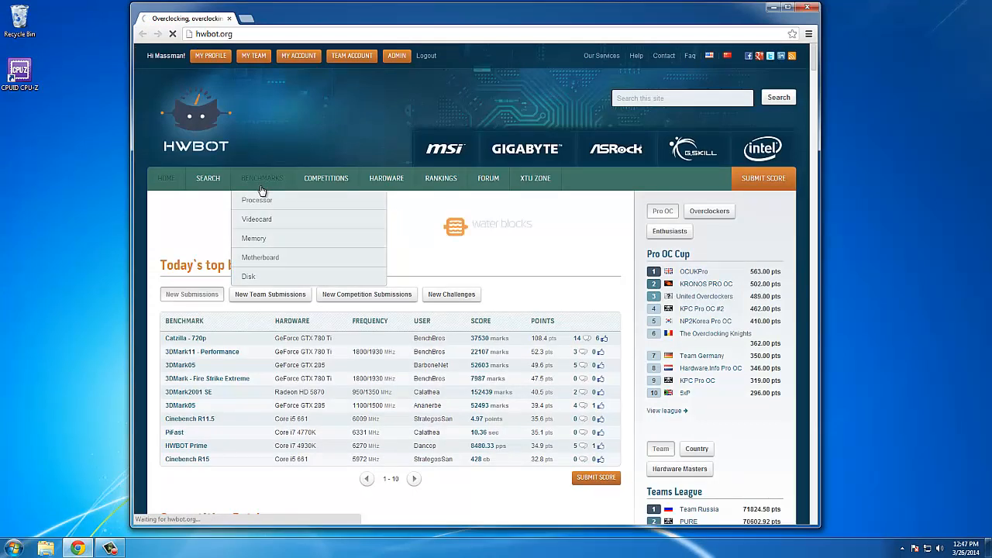
pyautogui.click(262, 178)
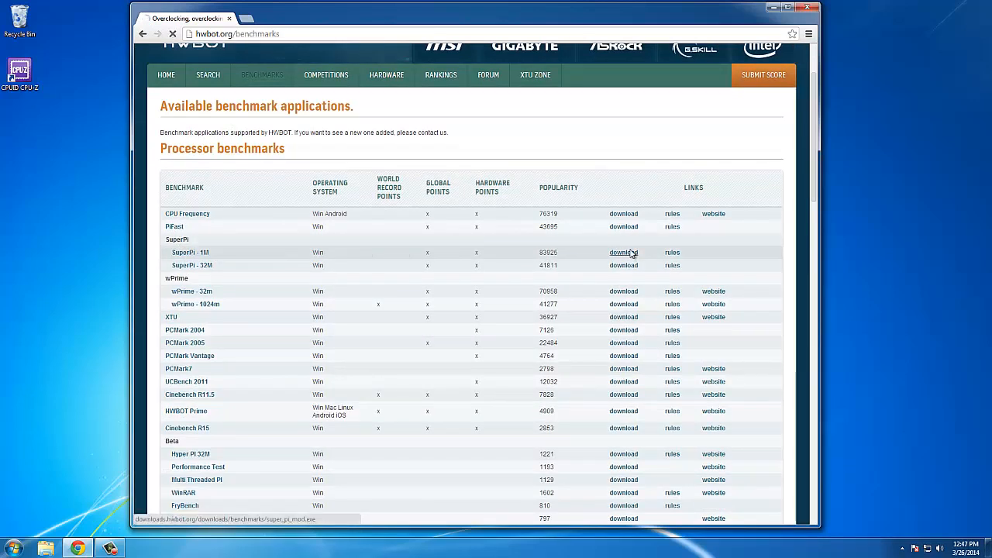
pyautogui.click(623, 252)
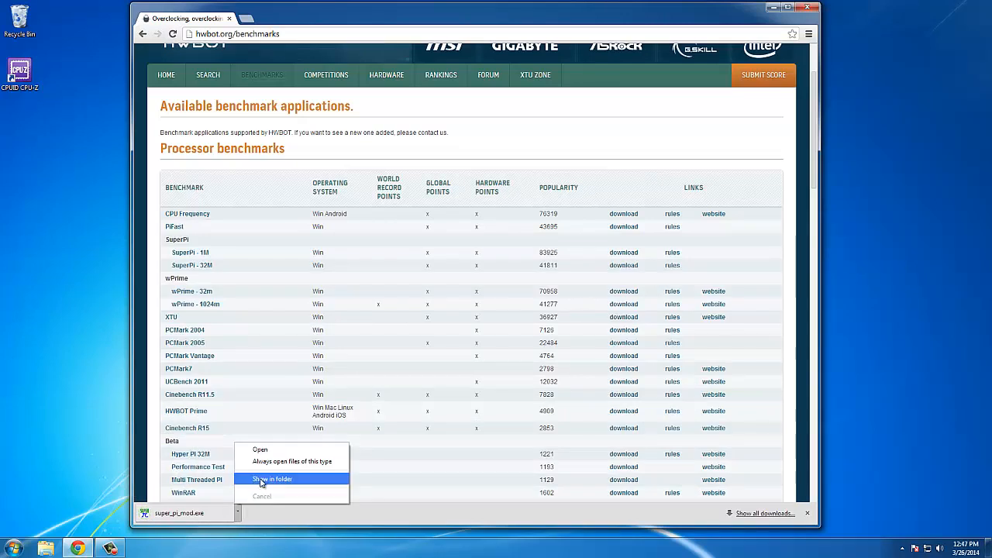
# Reveal the downloaded super_pi_mod.exe, then close the Downloads folder and Chrome.
pyautogui.click(272, 478)
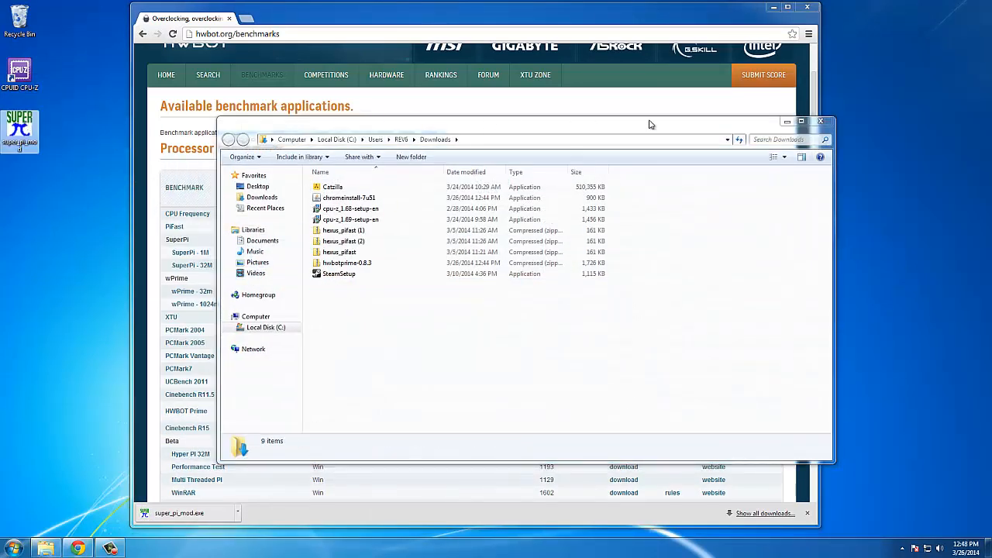
pyautogui.click(821, 121)
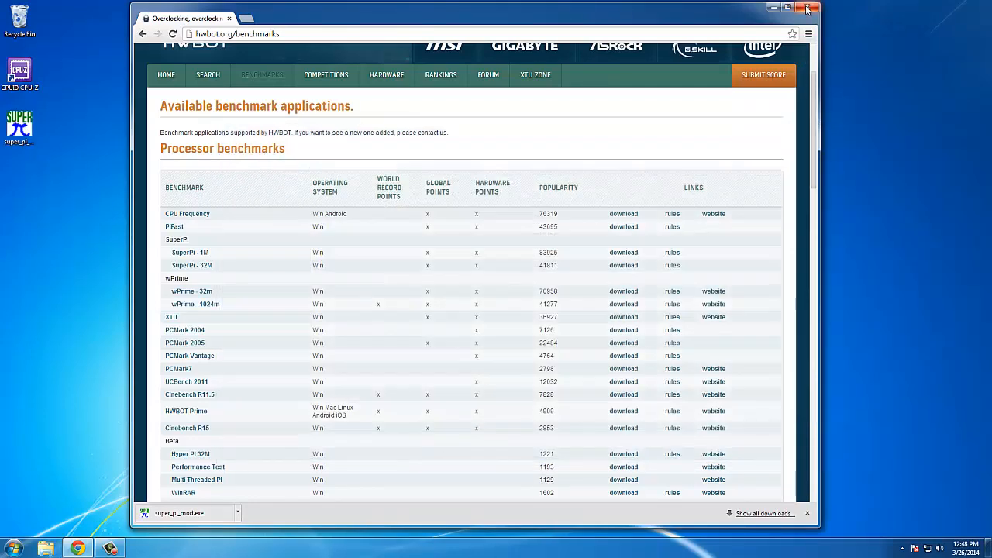
pyautogui.click(788, 8)
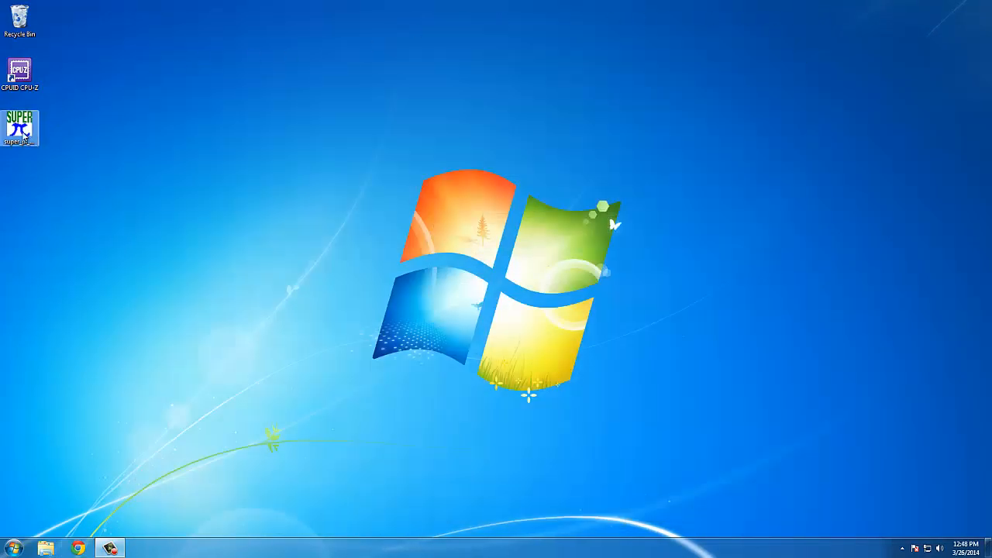
# Launch Super PI from the desktop and start a 1M-digit pi calculation.
pyautogui.doubleClick(19, 125)
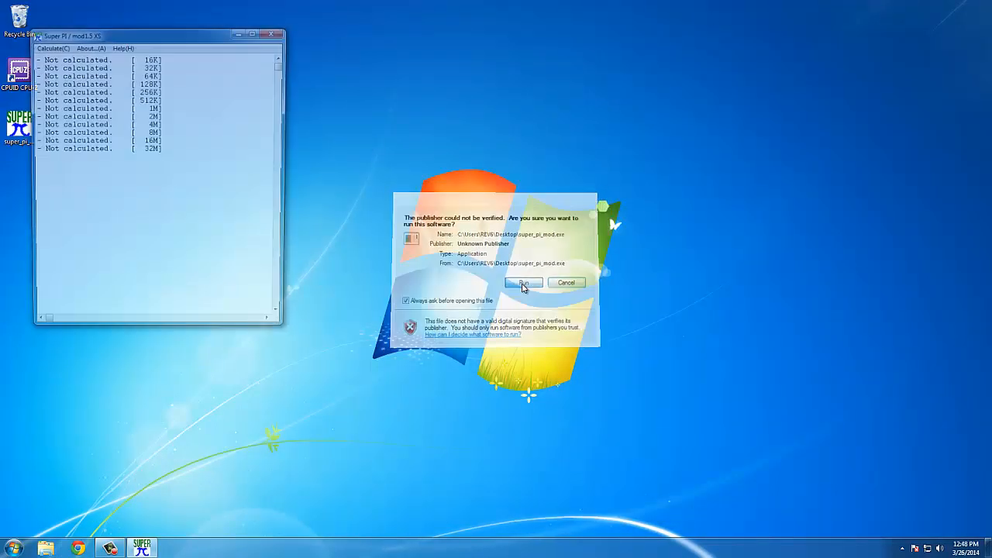
pyautogui.click(524, 282)
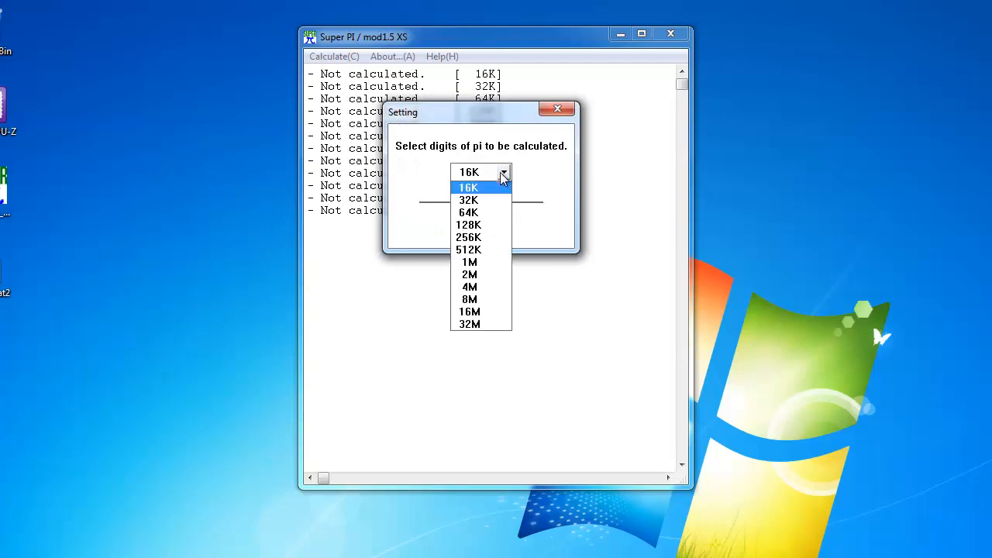
pyautogui.click(469, 261)
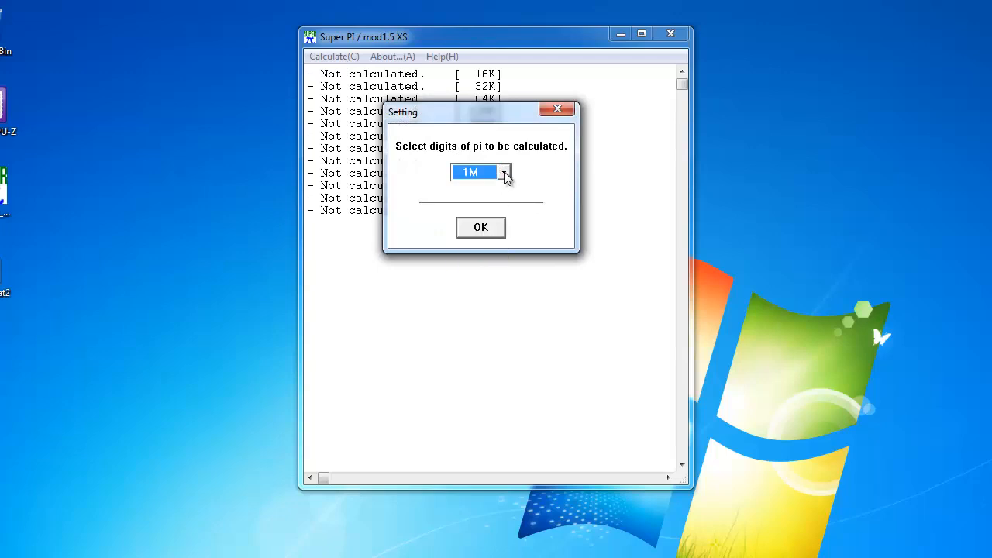
pyautogui.click(504, 171)
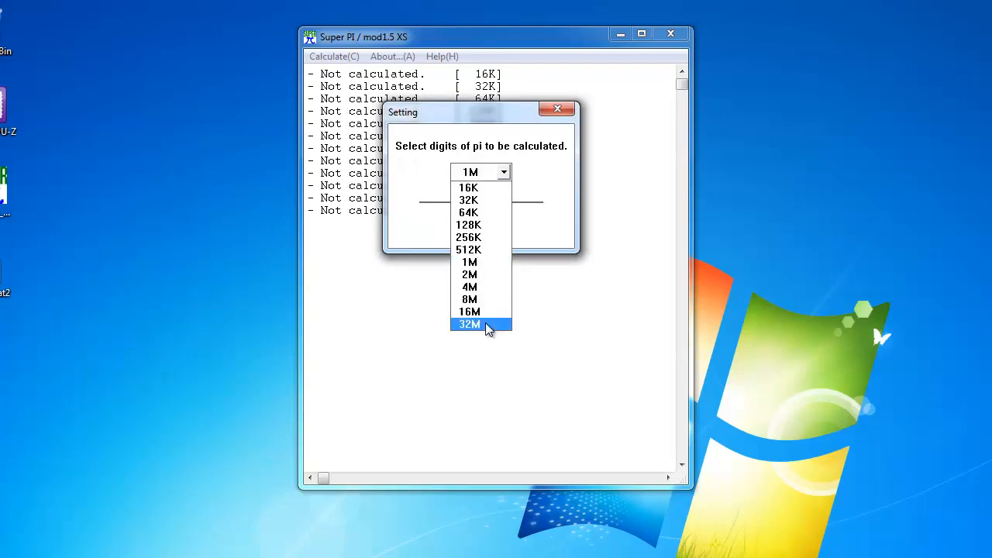
pyautogui.click(469, 324)
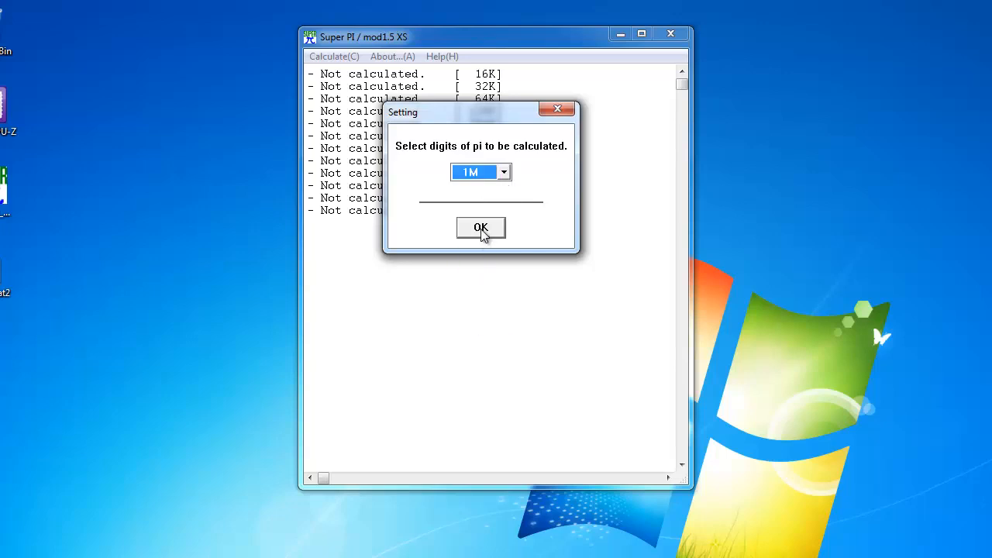
pyautogui.click(481, 227)
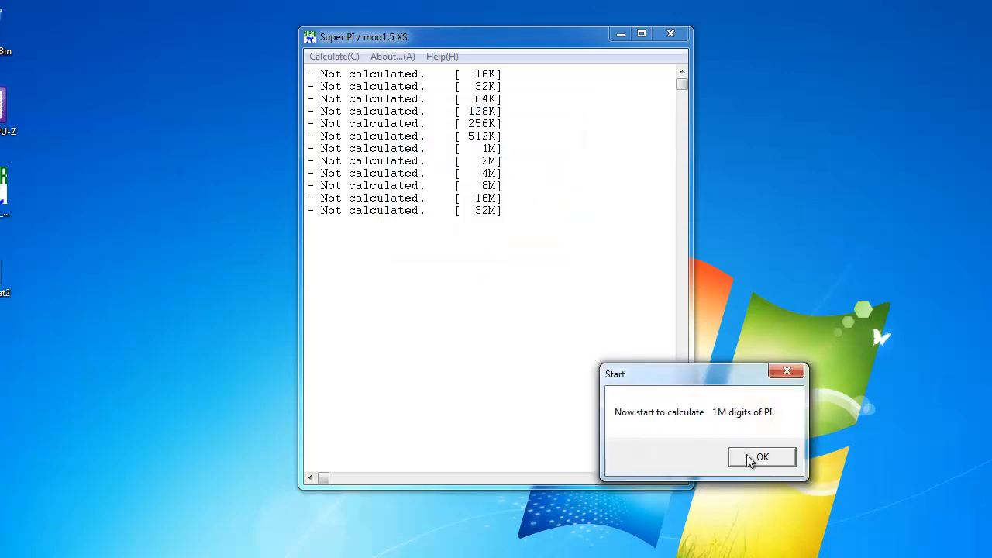
pyautogui.click(762, 457)
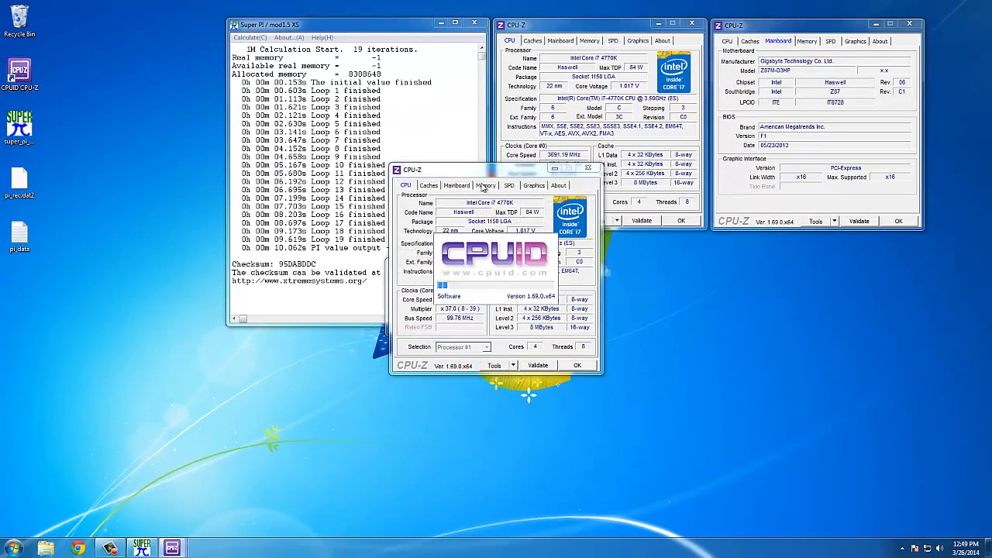
# Show memory details in a new CPU-Z window beside the Super PI result.
pyautogui.click(509, 185)
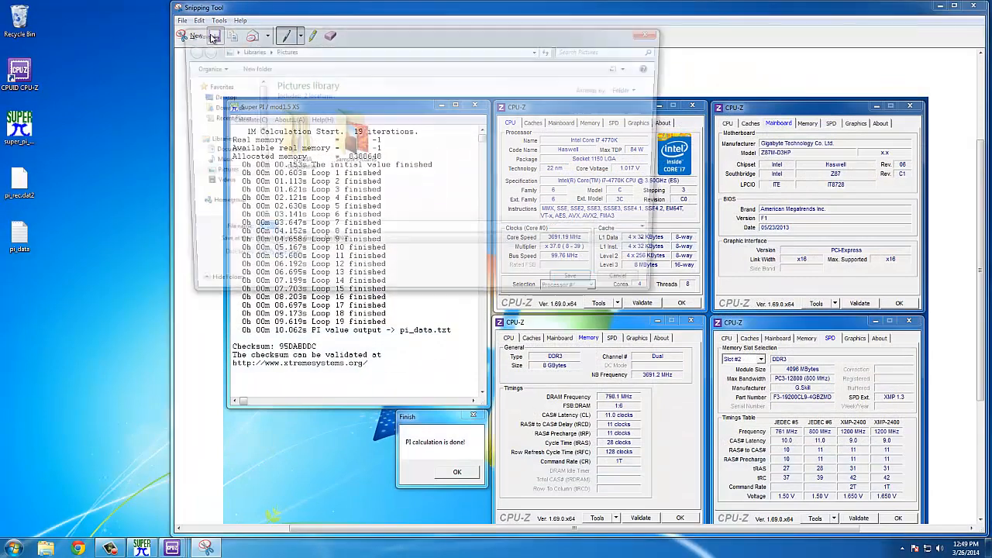
# Save the verification screenshot as 10.062 on the desktop and return to hwbot.org in Chrome.
pyautogui.click(214, 35)
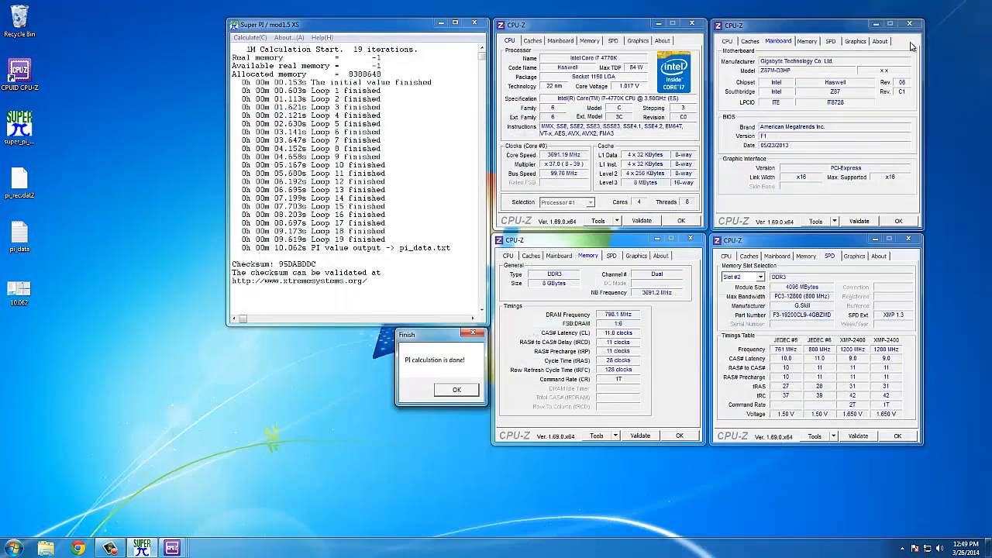
pyautogui.click(76, 548)
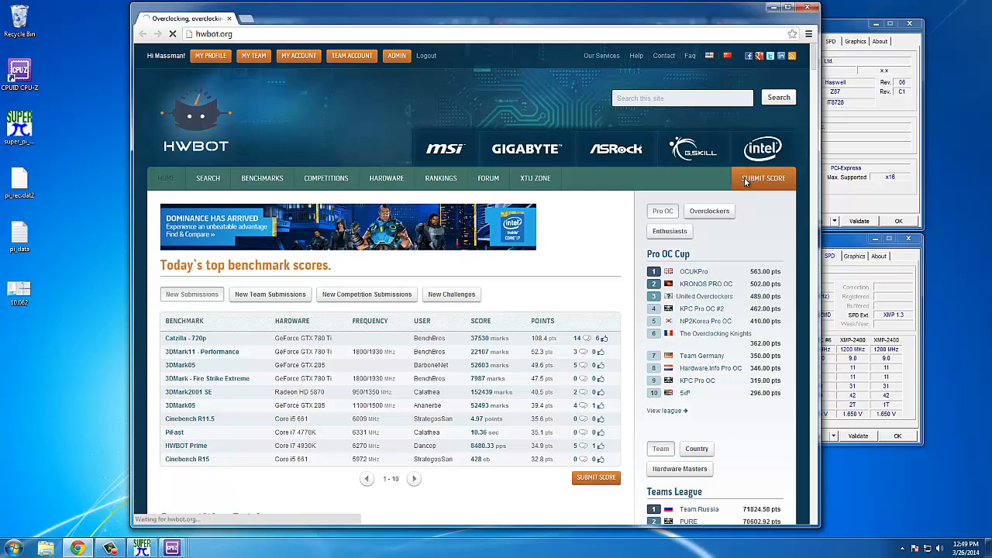
# Start a SuperPi - 1M submission with a score of 10 seconds 062 milliseconds.
pyautogui.click(763, 179)
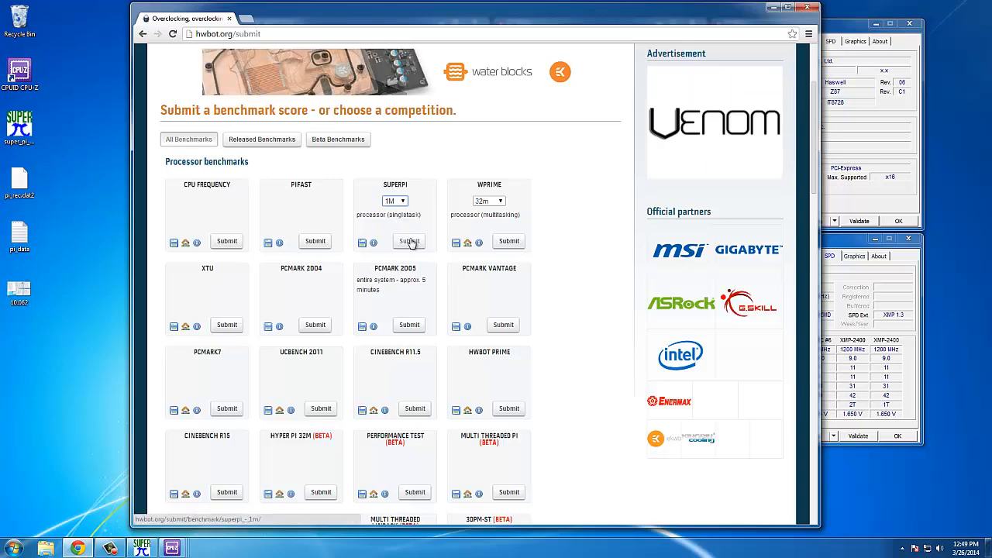
pyautogui.click(409, 241)
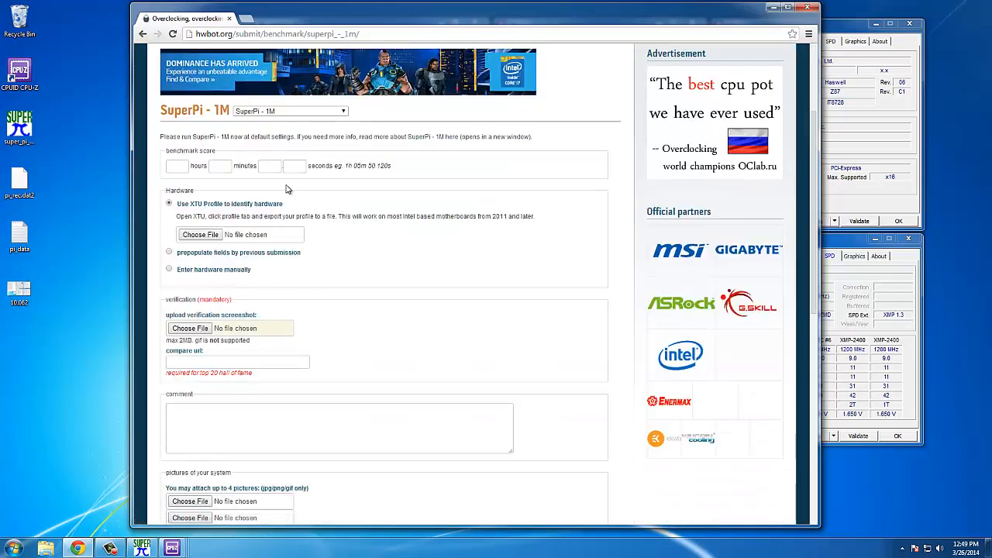
pyautogui.write('10')
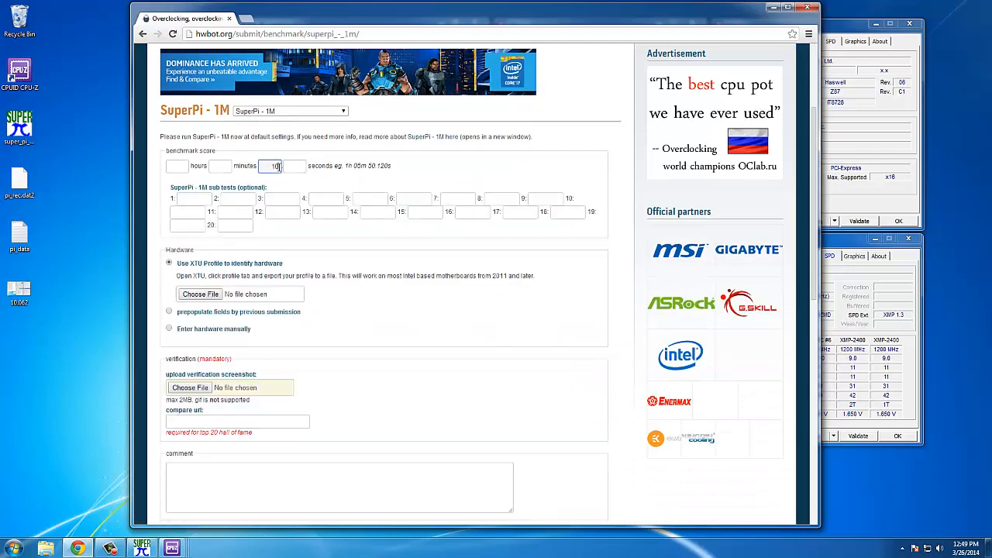
pyautogui.write('062')
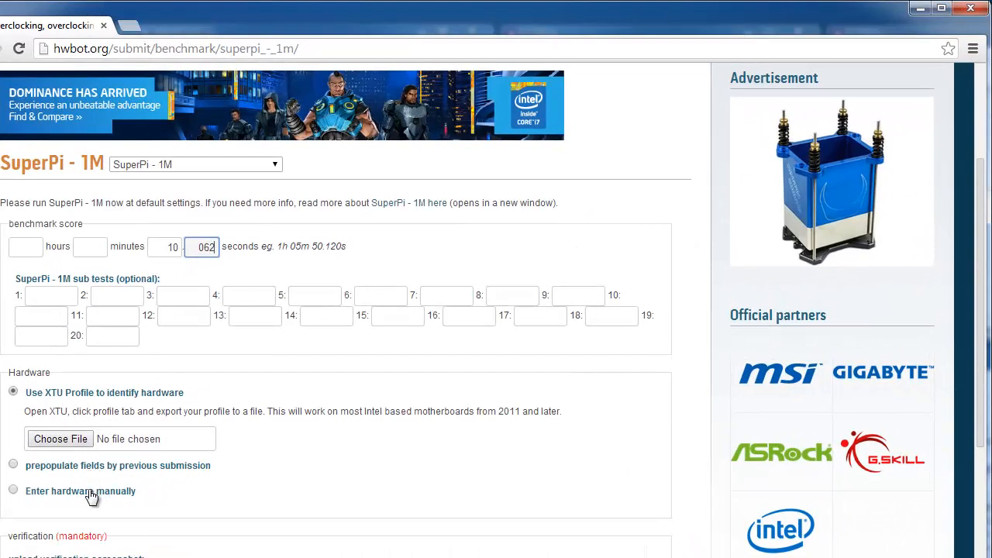
# Manually enter a Core i7 4770K at 3700 MHz, Air Cooling, reference clock 99.76.
pyautogui.click(13, 491)
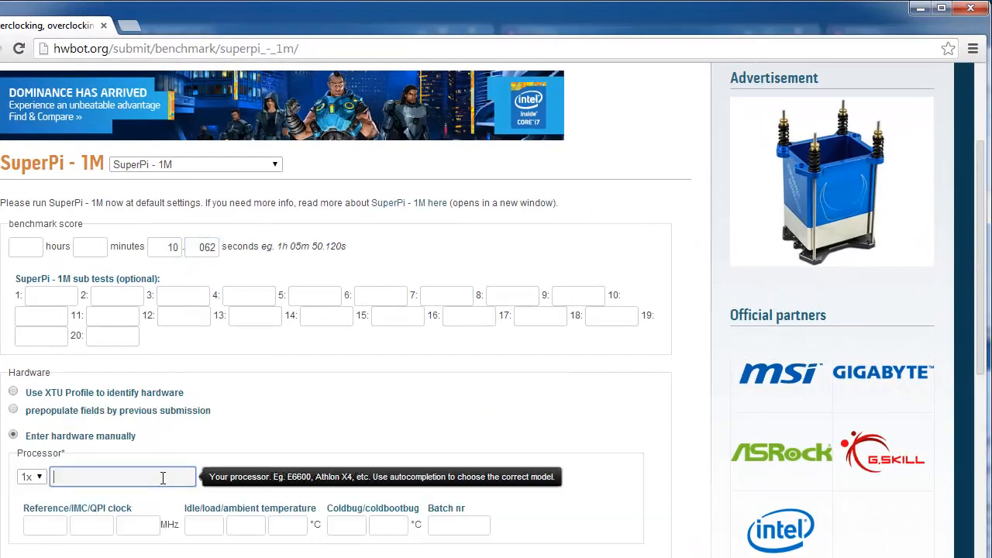
pyautogui.write('4770k')
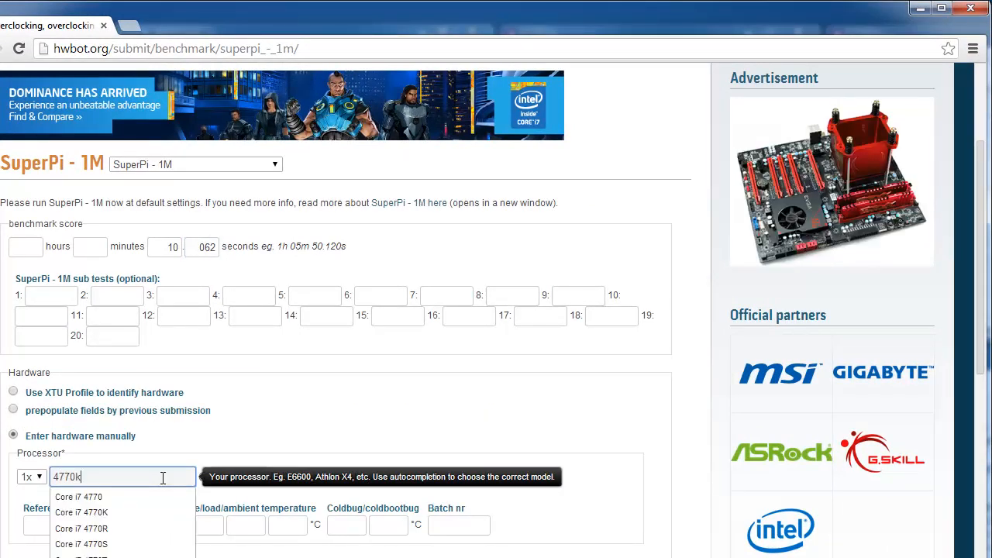
pyautogui.click(81, 512)
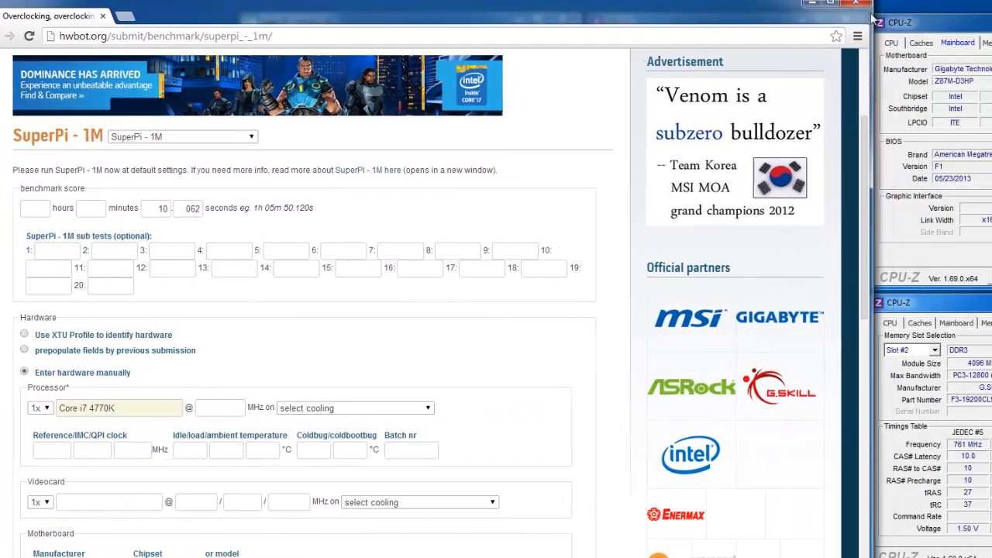
pyautogui.click(891, 41)
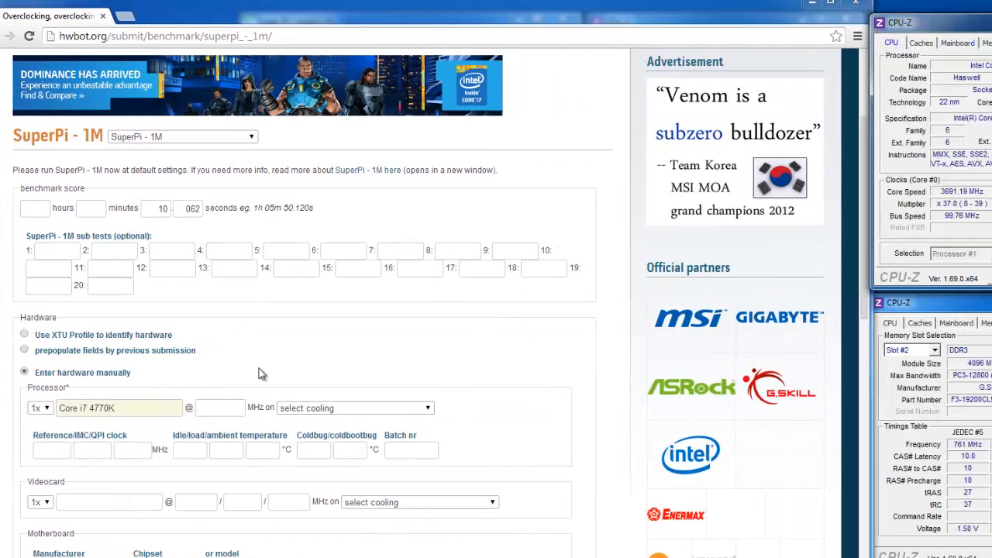
pyautogui.write('3700')
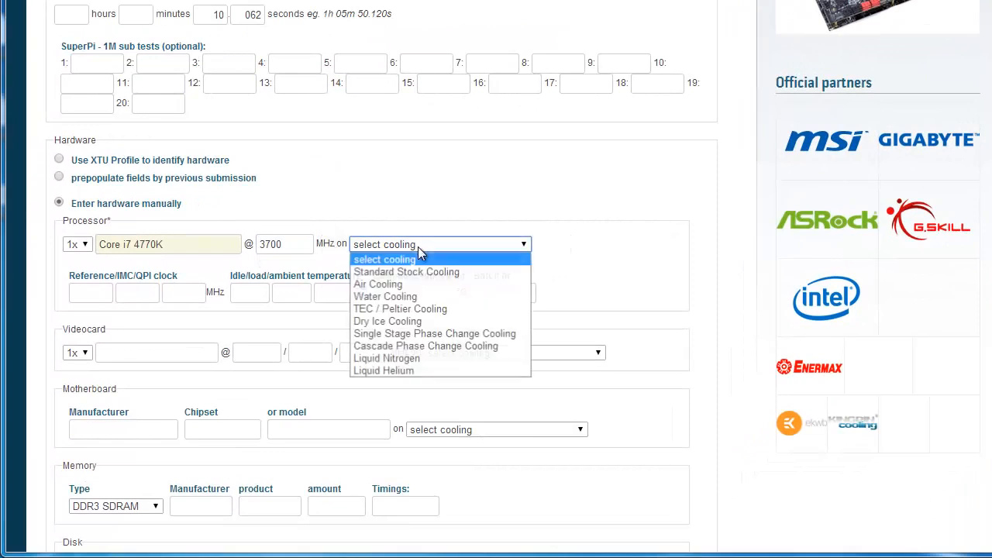
pyautogui.click(379, 284)
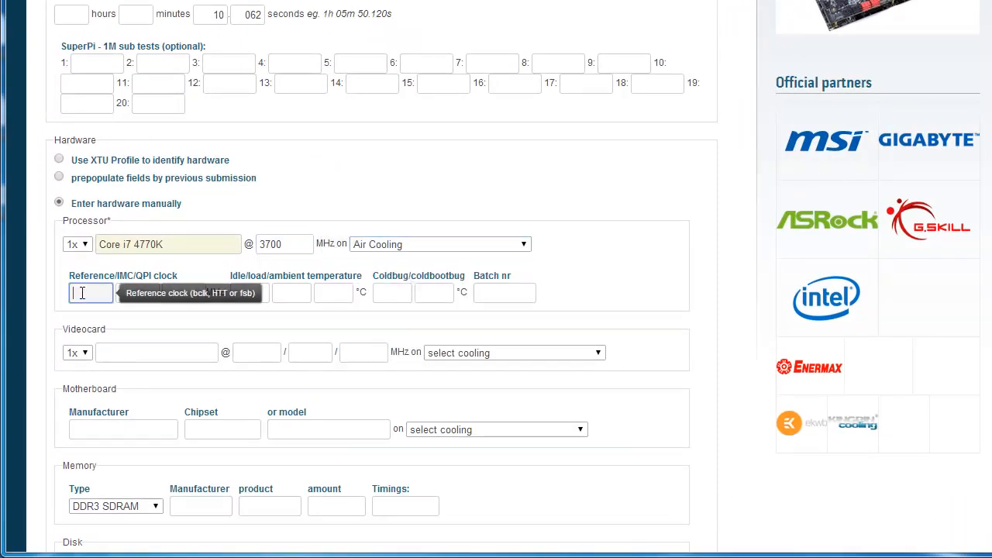
pyautogui.write('99.76')
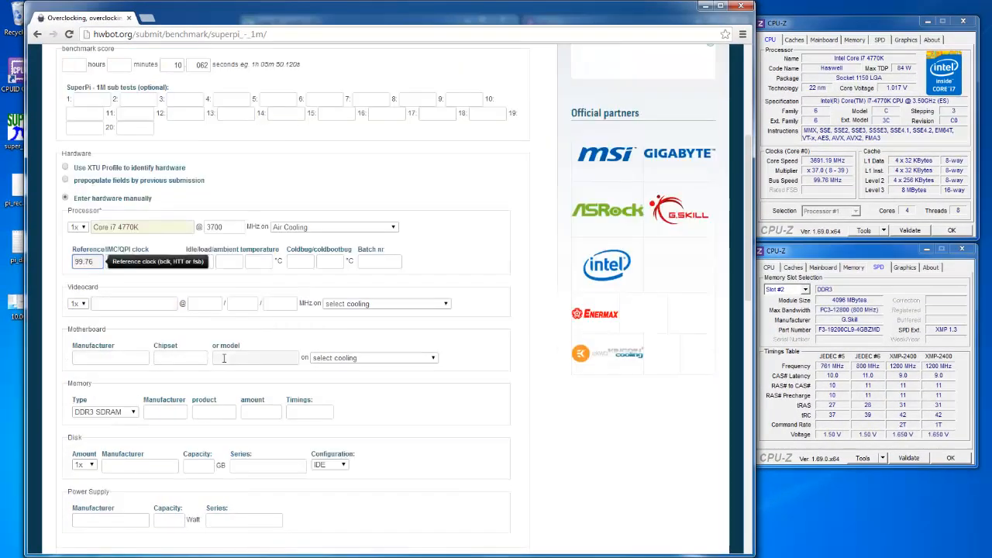
# Enter the Z87M-D3HP motherboard from CPU-Z and choose G.SKILL as memory manufacturer.
pyautogui.click(256, 357)
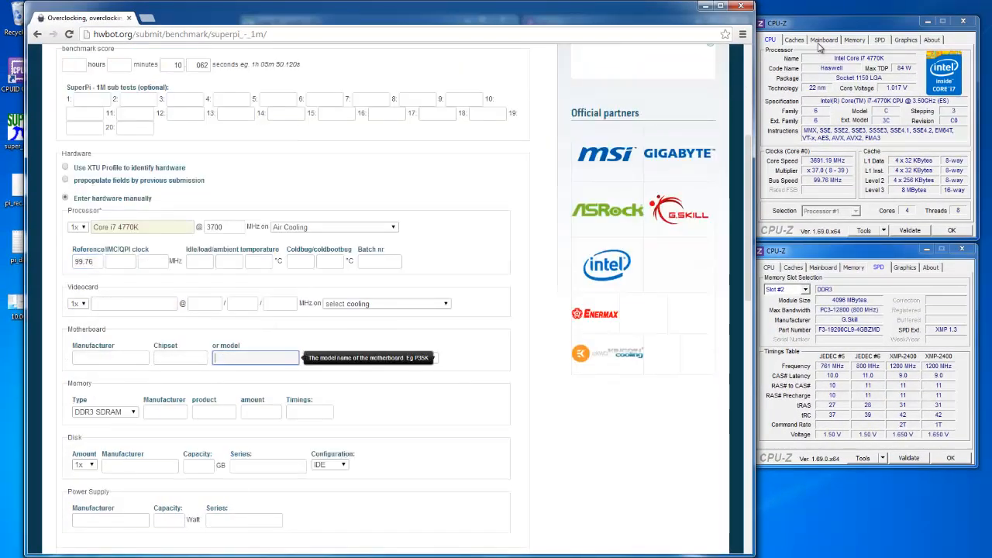
pyautogui.click(823, 39)
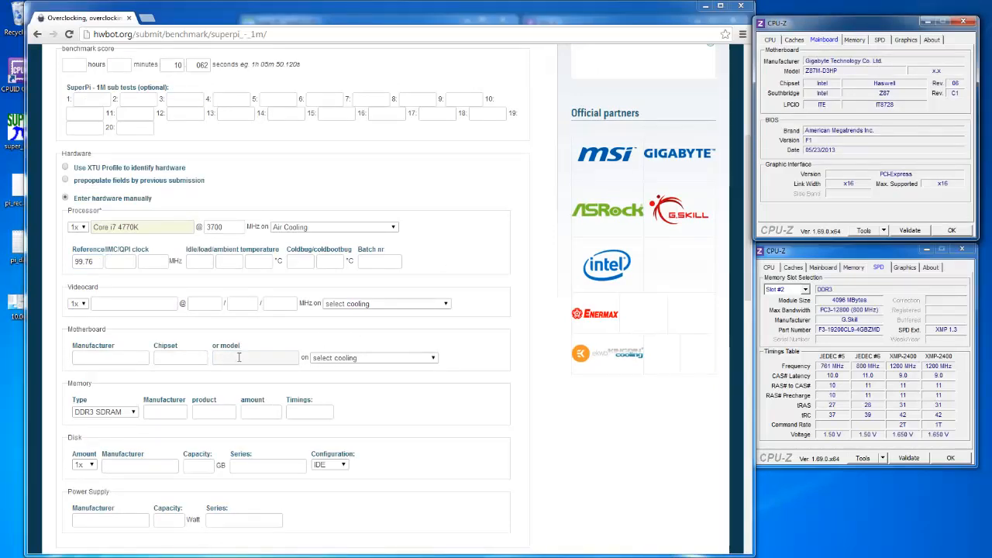
pyautogui.write('z87')
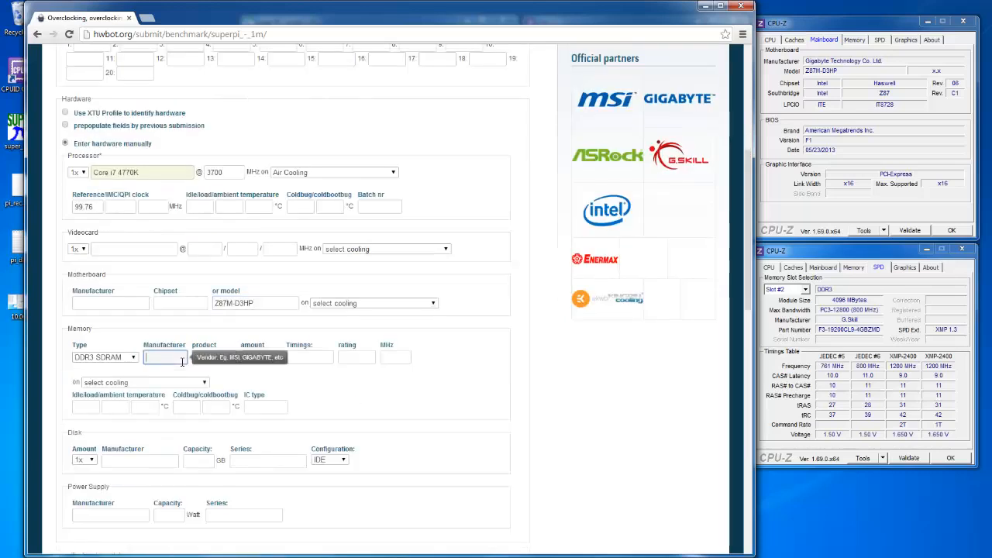
pyautogui.write('g.sk')
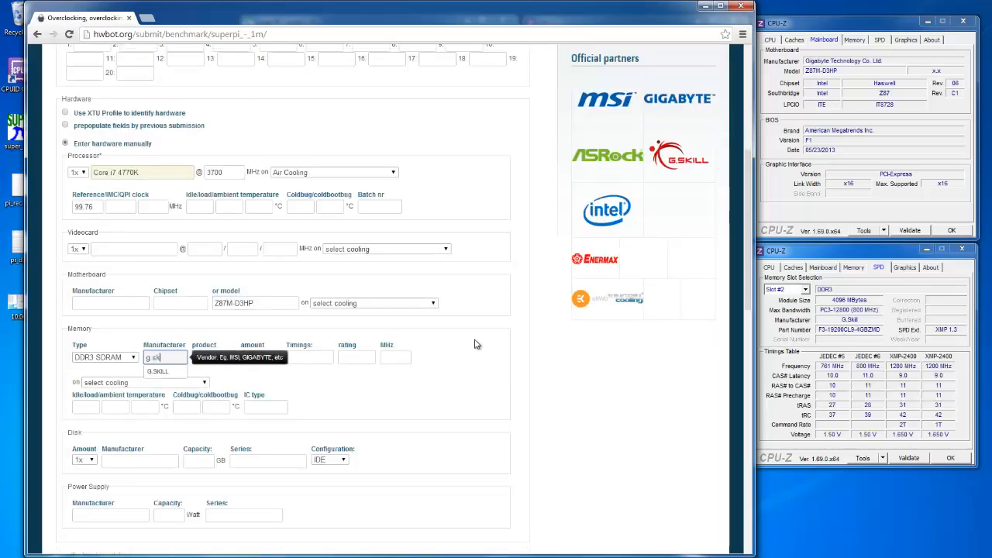
pyautogui.click(158, 370)
pyautogui.write('CL11-11-11-2')
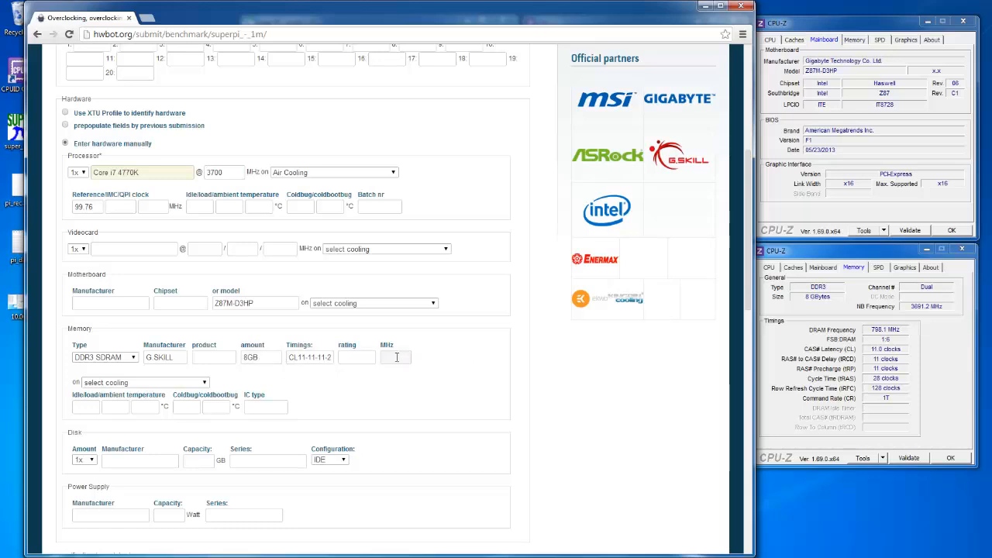
# Upload 10.062.PNG as verification, accept the rules and submit the benchmark result.
pyautogui.scroll(-3)
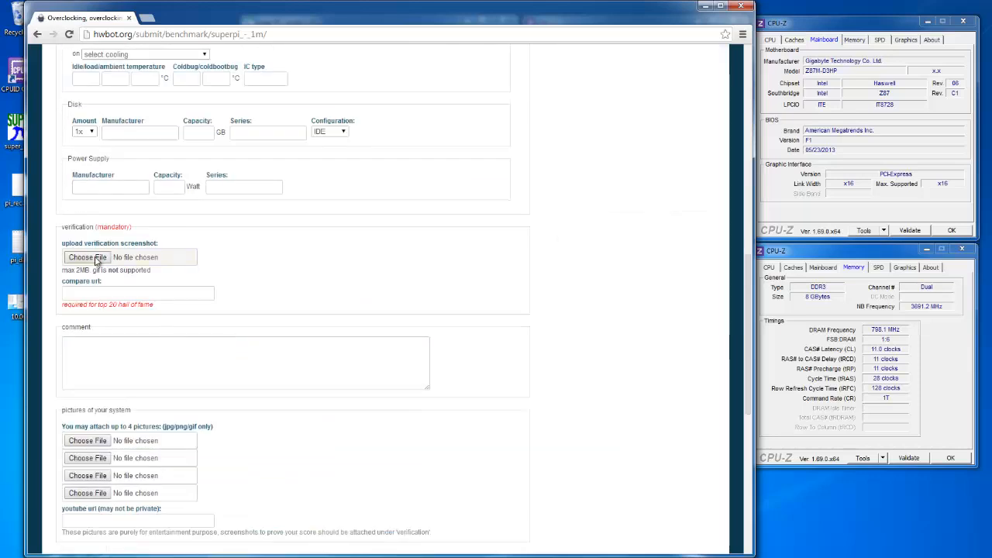
pyautogui.click(87, 257)
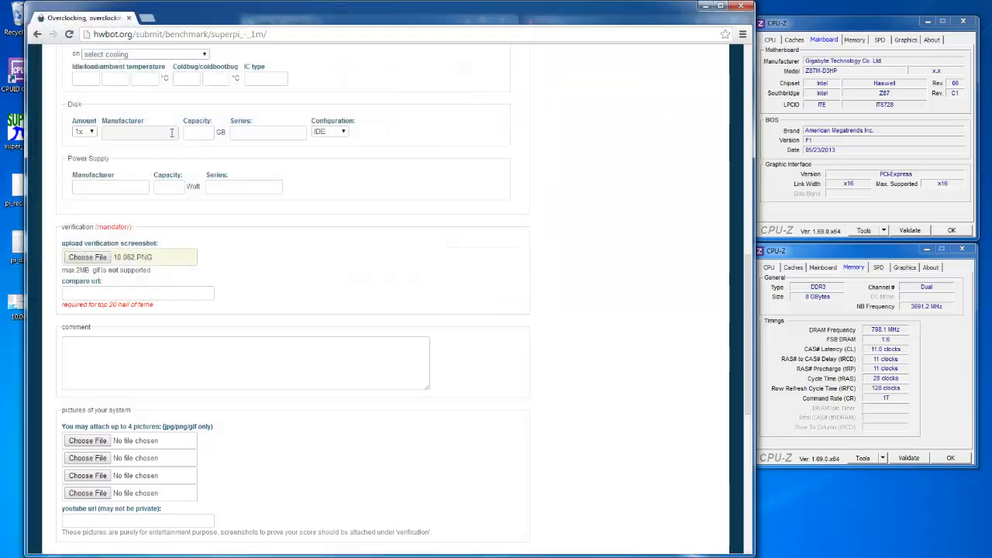
pyautogui.scroll(-3)
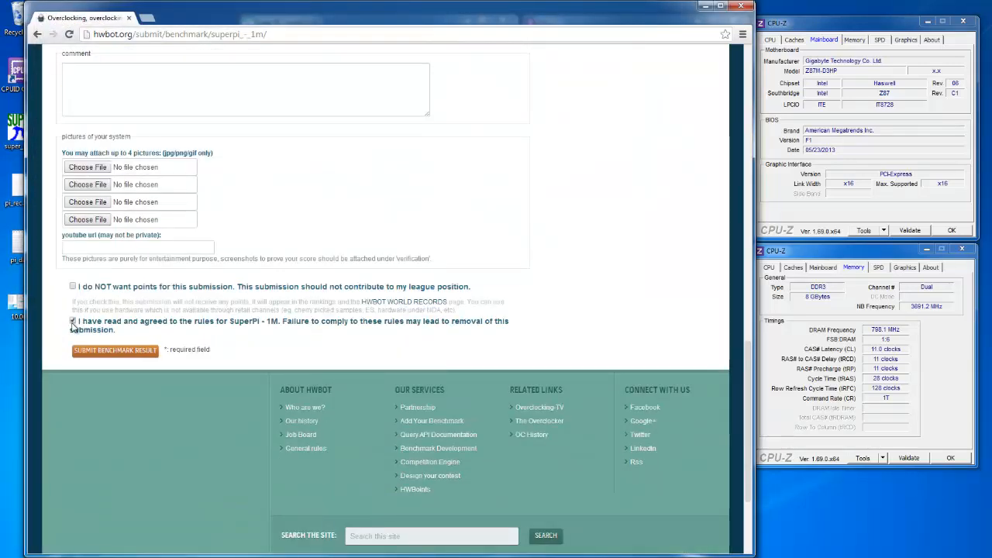
pyautogui.click(114, 350)
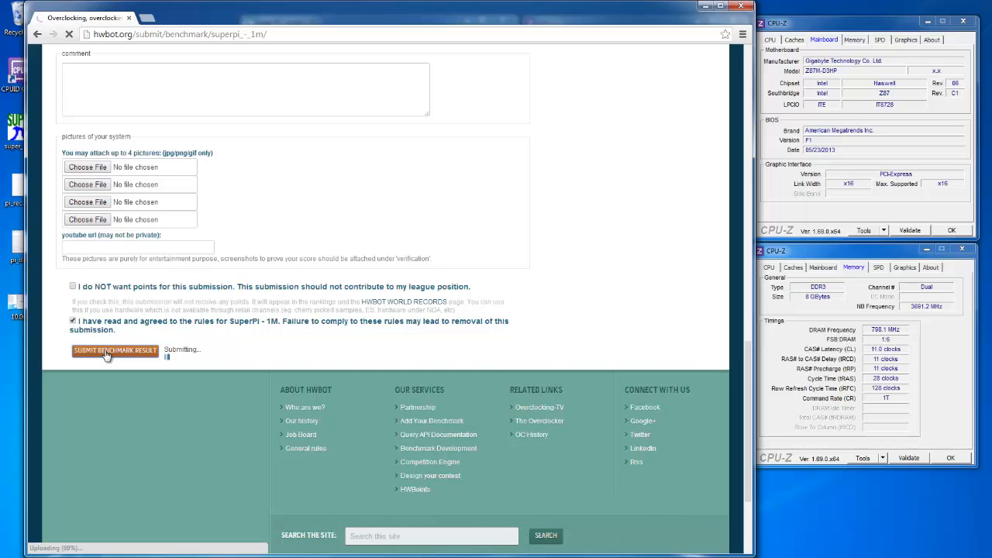
pyautogui.click(115, 351)
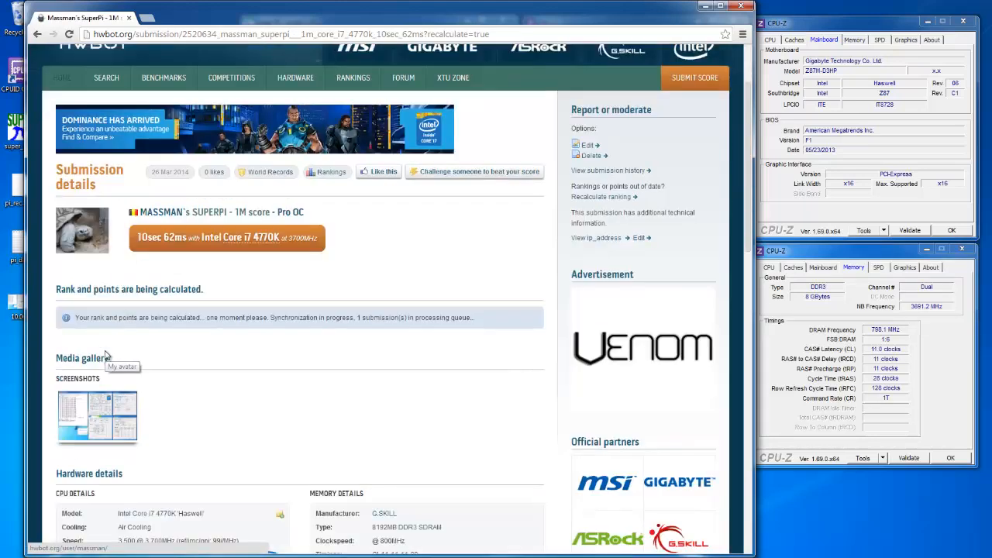
pyautogui.scroll(-3)
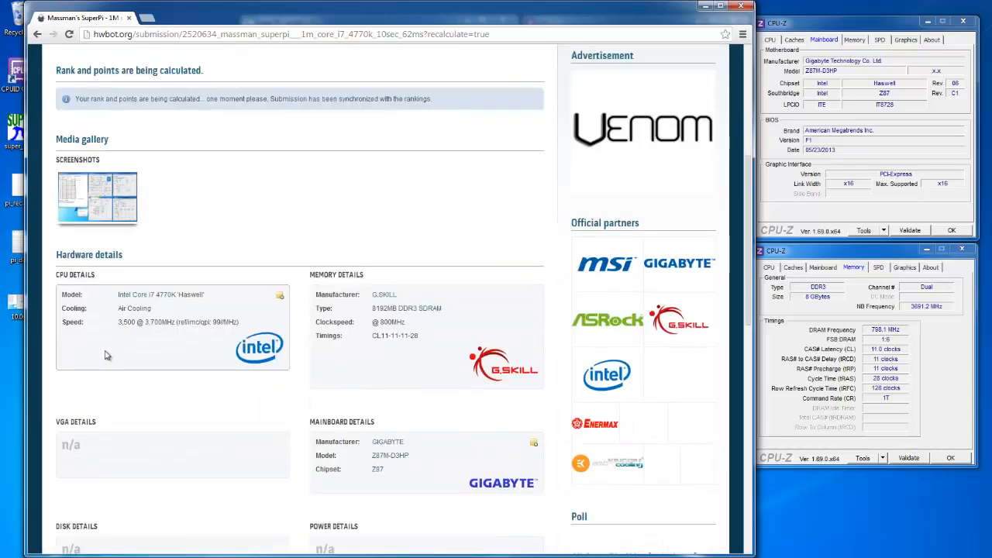